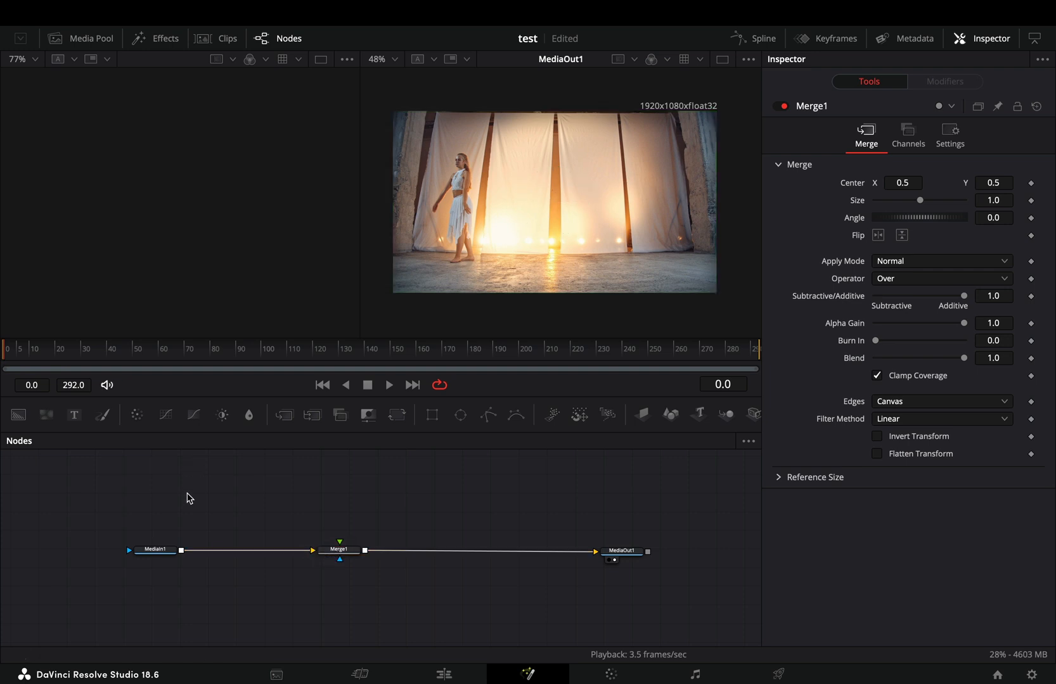
Add a Magic Mask node branching off the Media1 dancer footage.
text(mag)
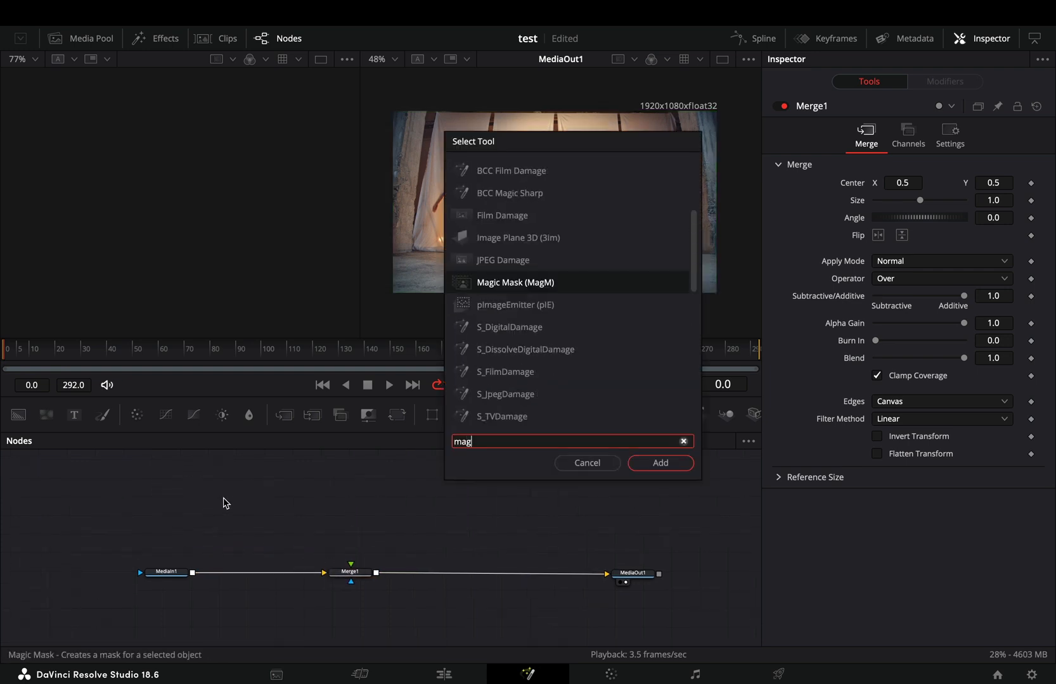
click(659, 462)
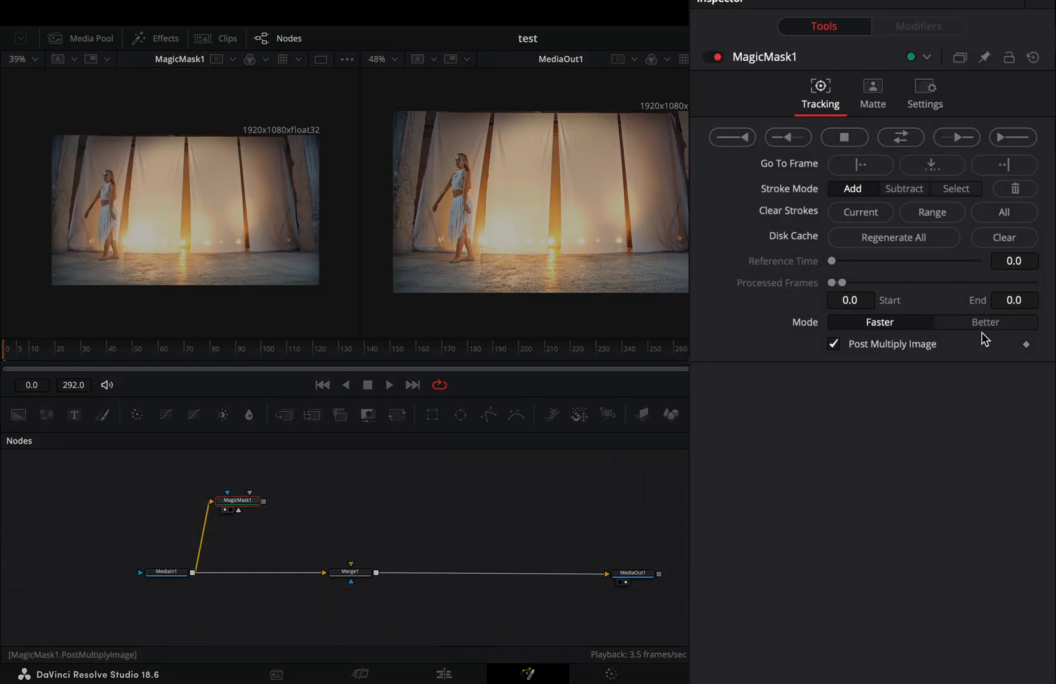
Set Magic Mask Mode to Better and paint Add/Subtract strokes on the dancer at frame 72.
click(998, 318)
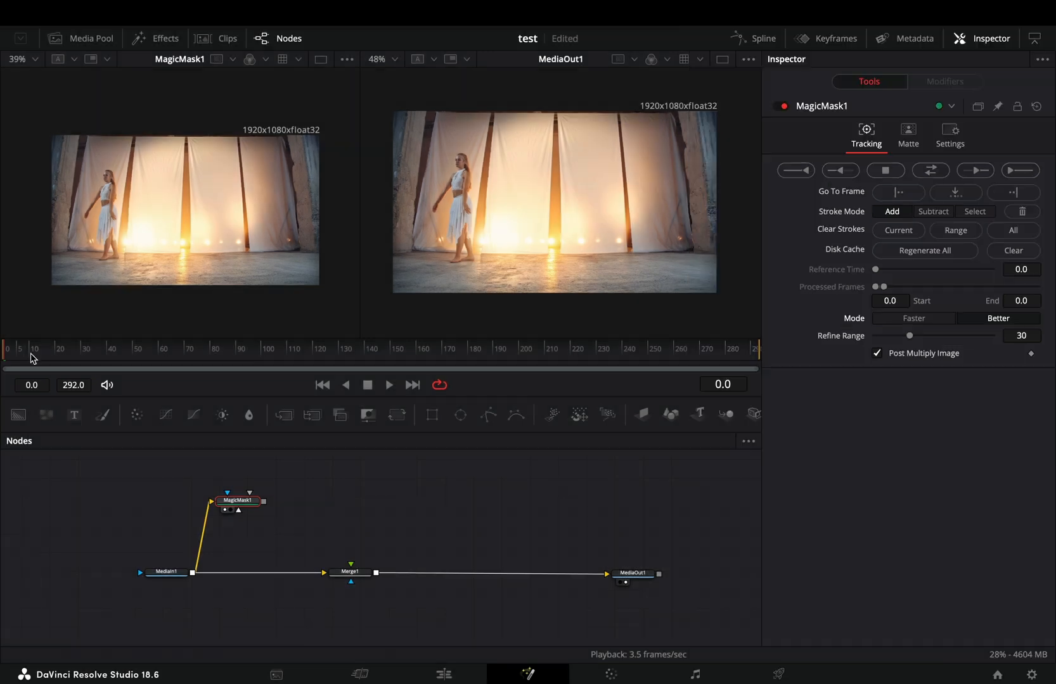
click(191, 349)
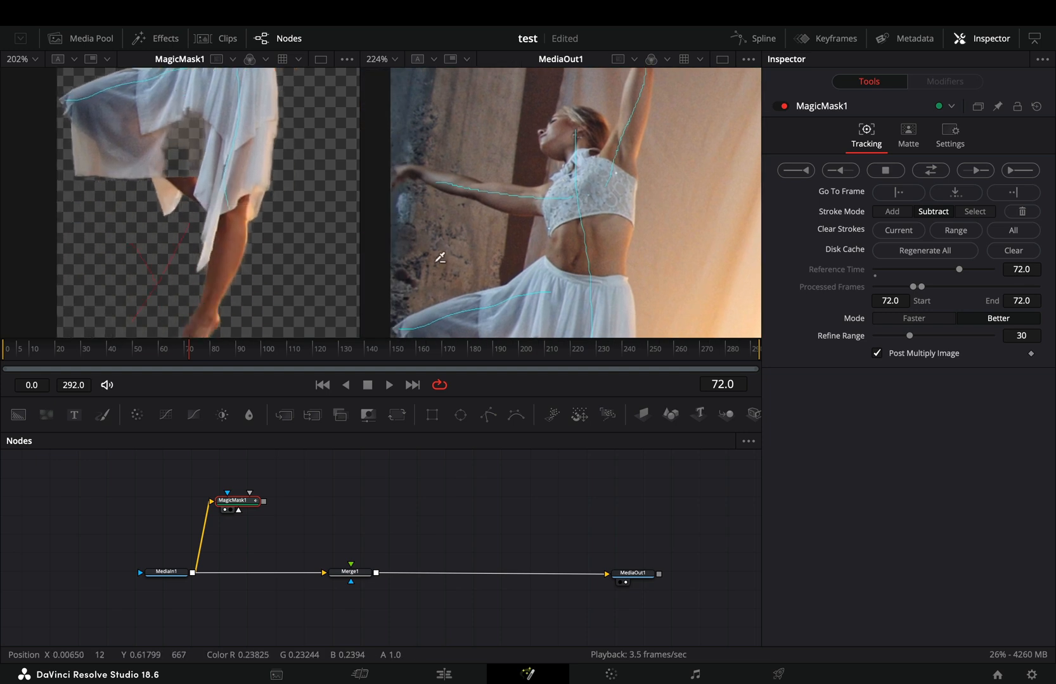
click(891, 210)
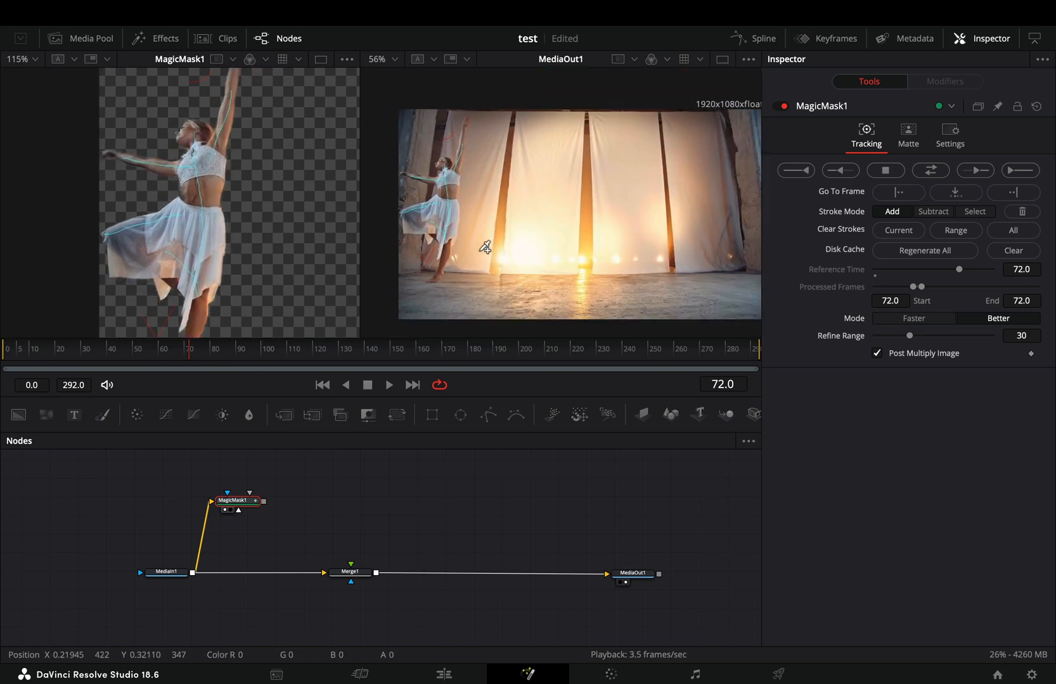
Add a Time Stretcher after MagicMask1 at Source Time 72 and feed it into the merge.
text(tim)
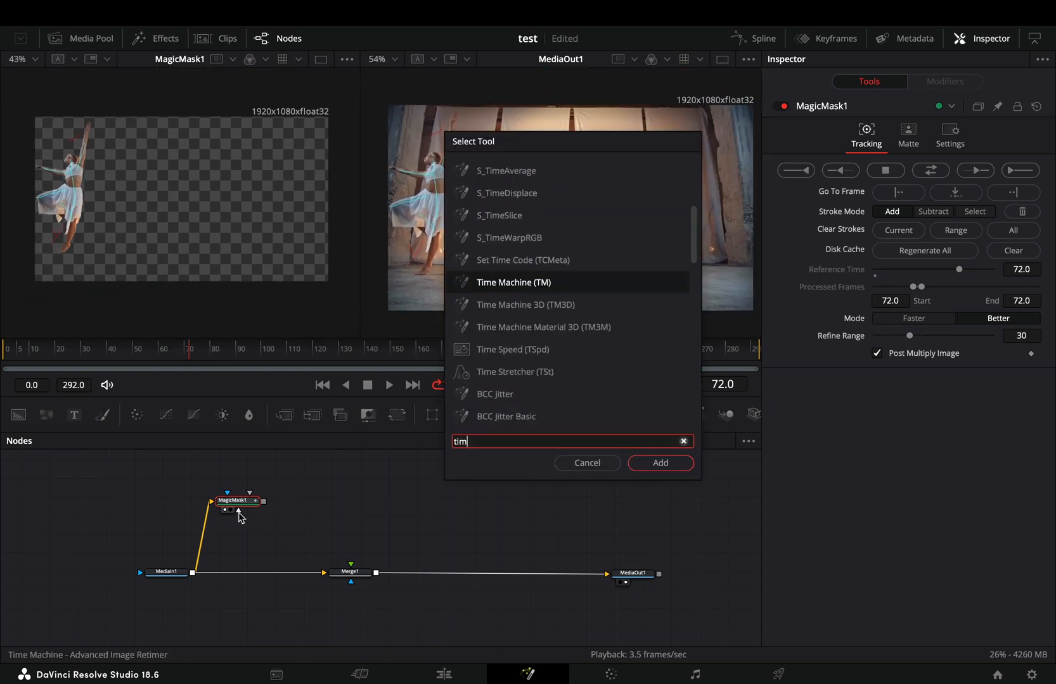
click(659, 462)
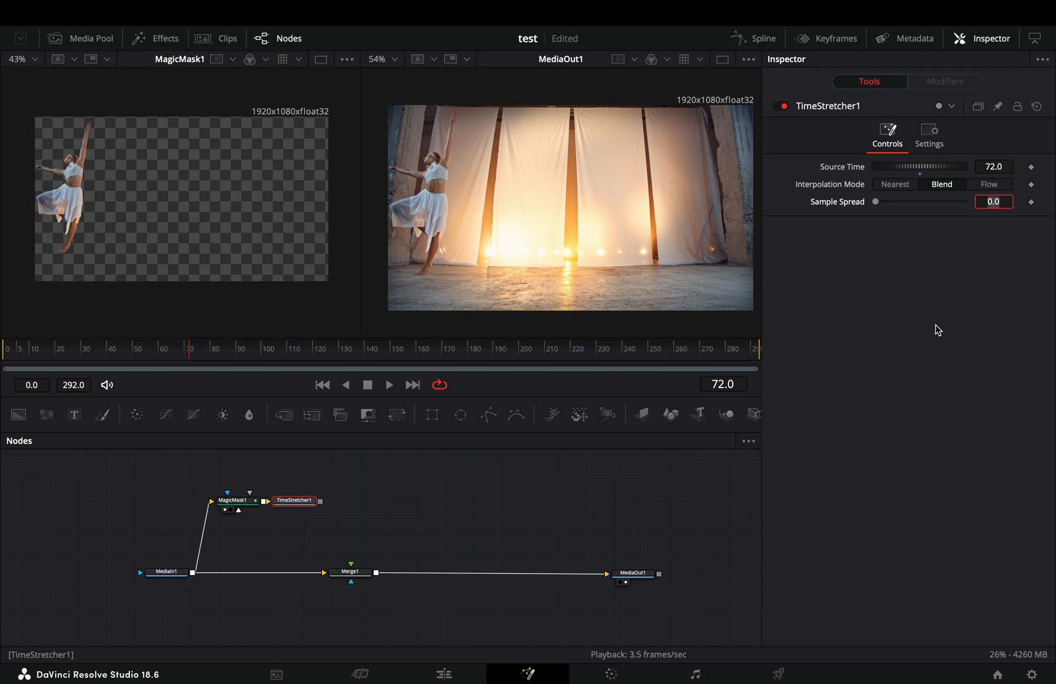
mouse_move(911, 373)
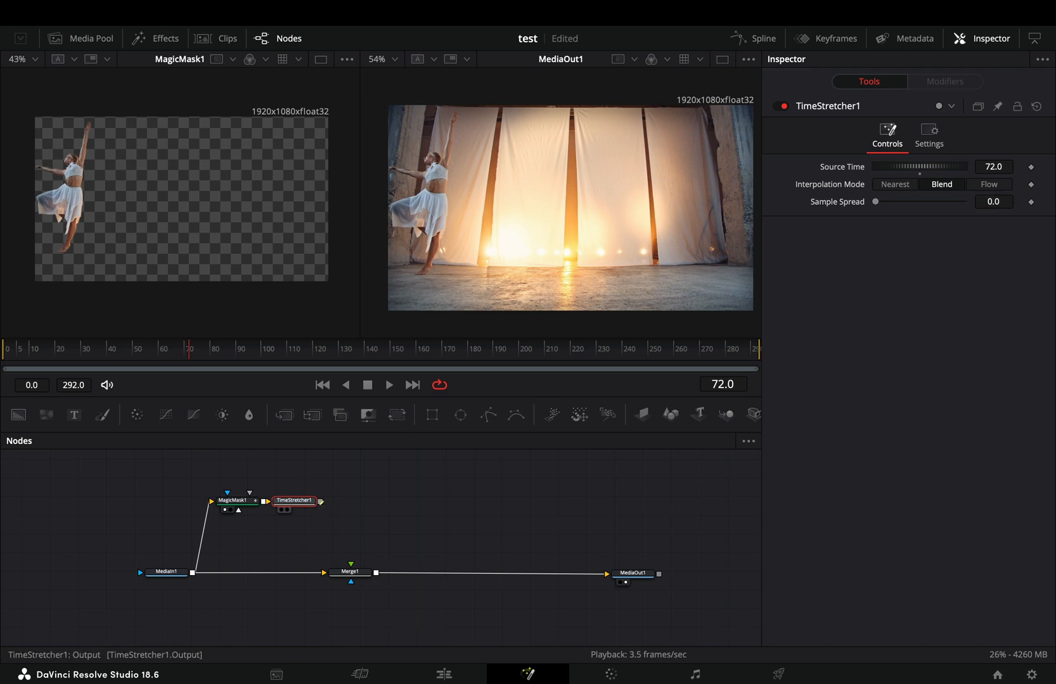
click(350, 572)
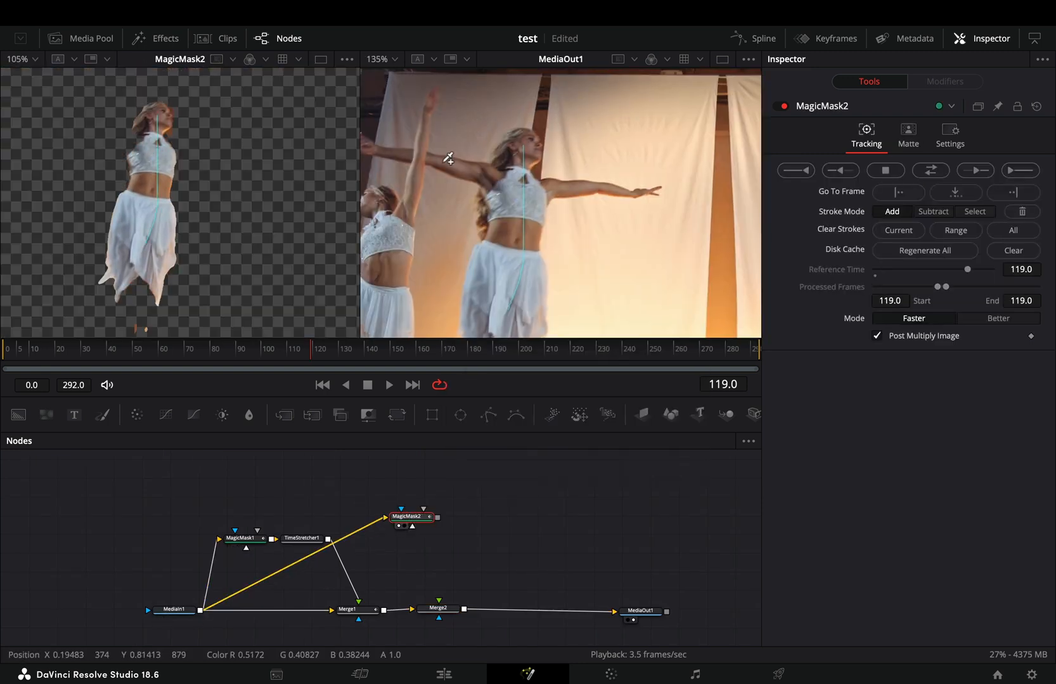
Set MagicMask2 to Better mode and paint strokes to isolate the dancer at frame 119.
click(998, 318)
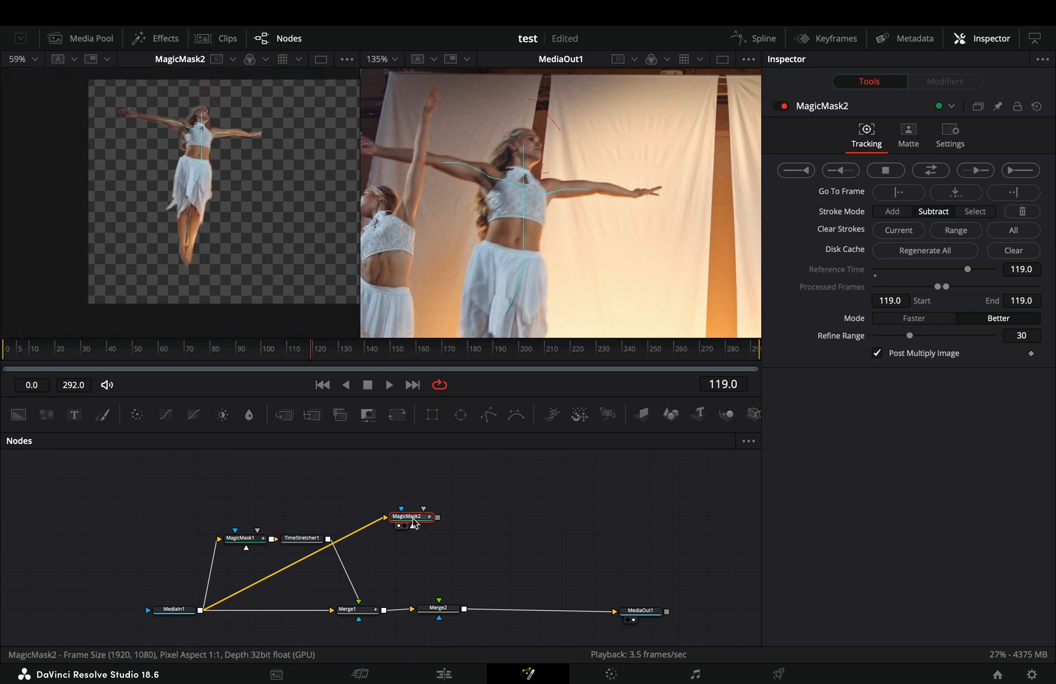
click(437, 608)
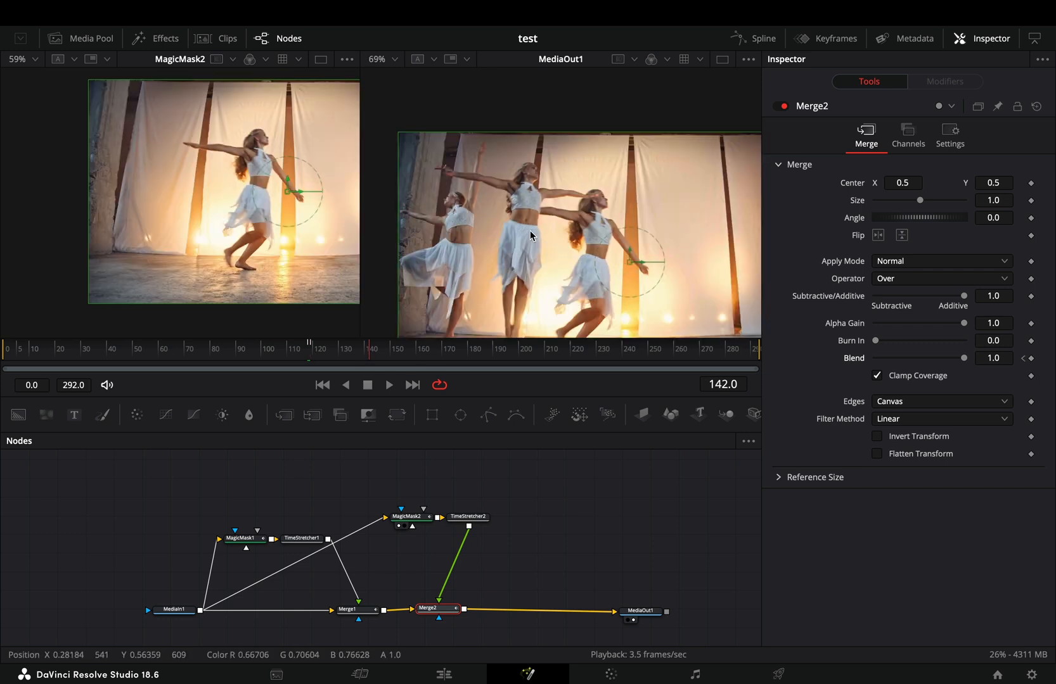
mouse_move(478, 578)
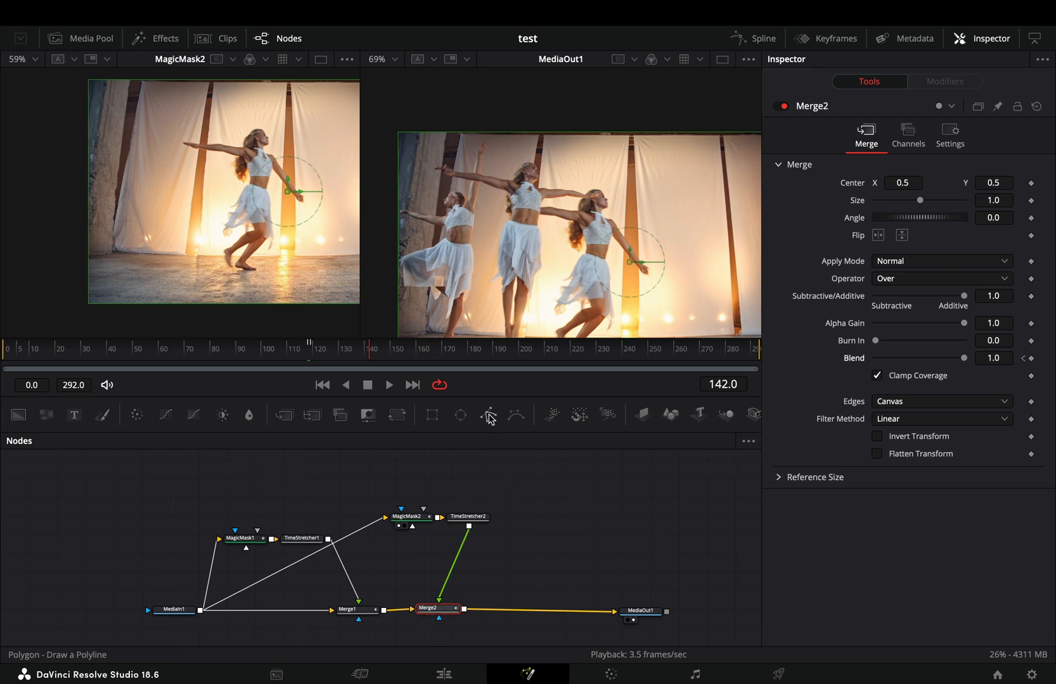
mouse_move(488, 416)
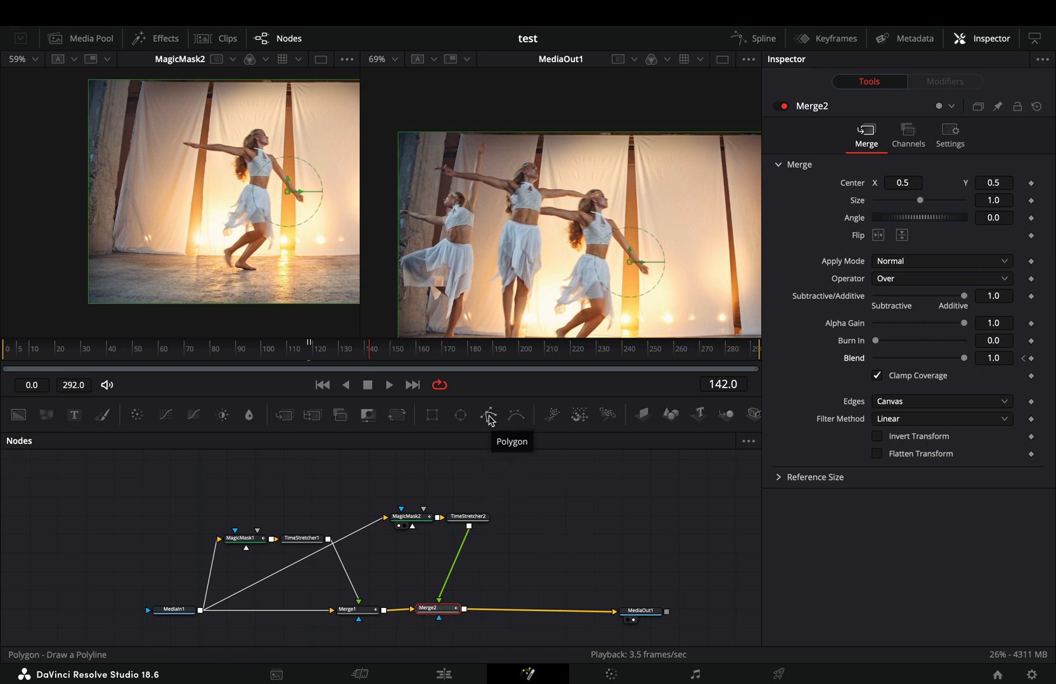
mouse_move(560, 213)
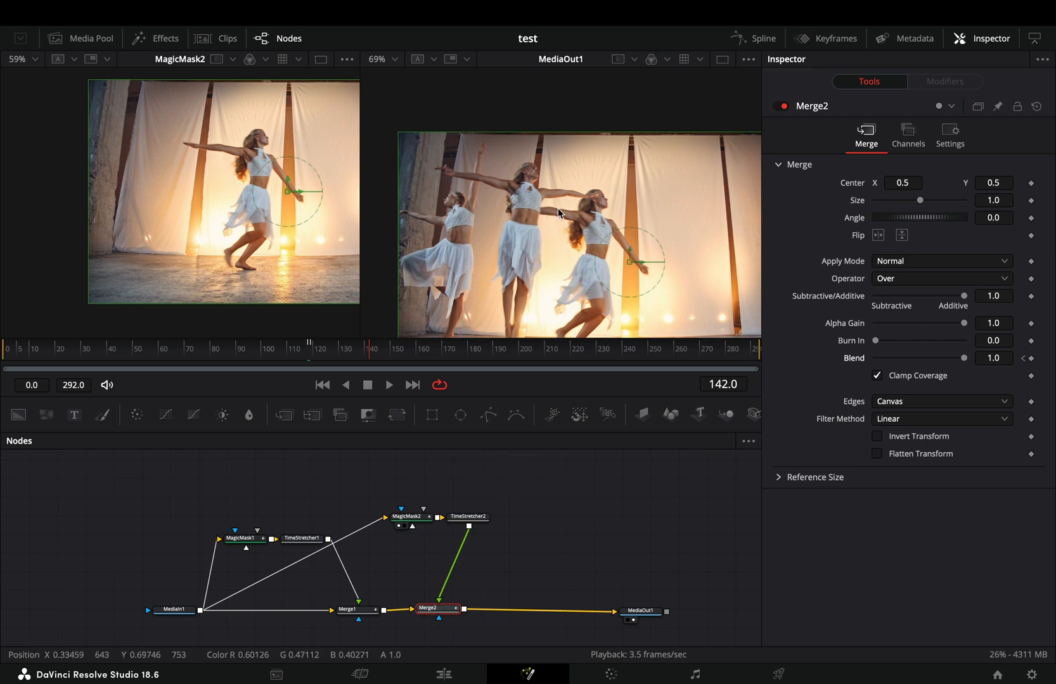